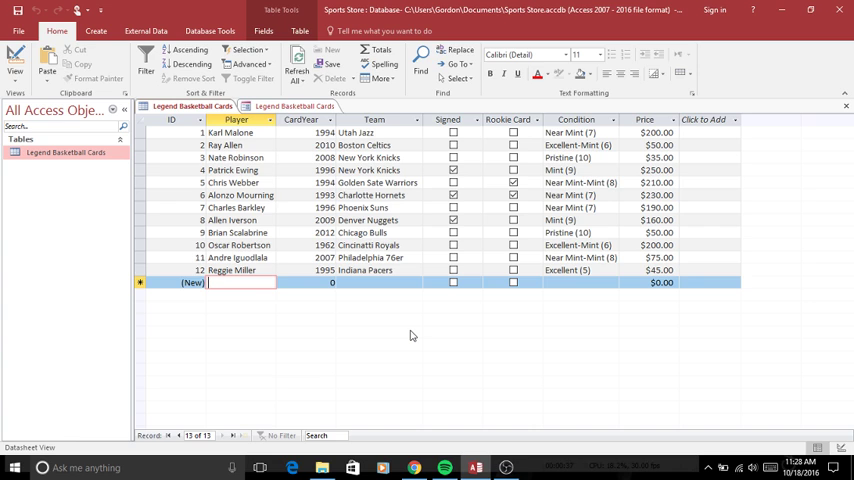
mouse_move(408, 321)
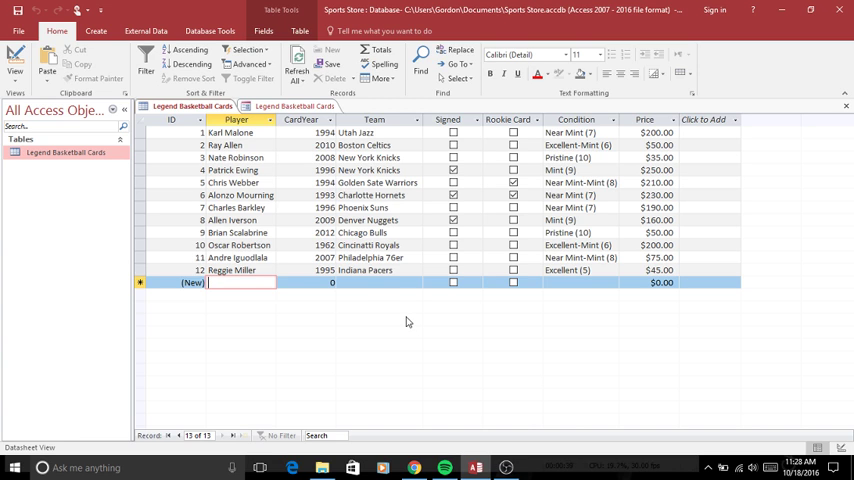
mouse_move(324, 216)
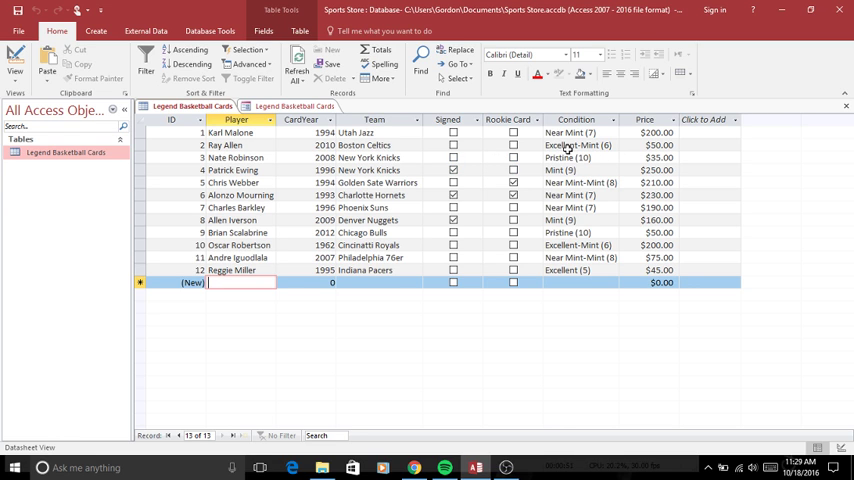
mouse_move(483, 140)
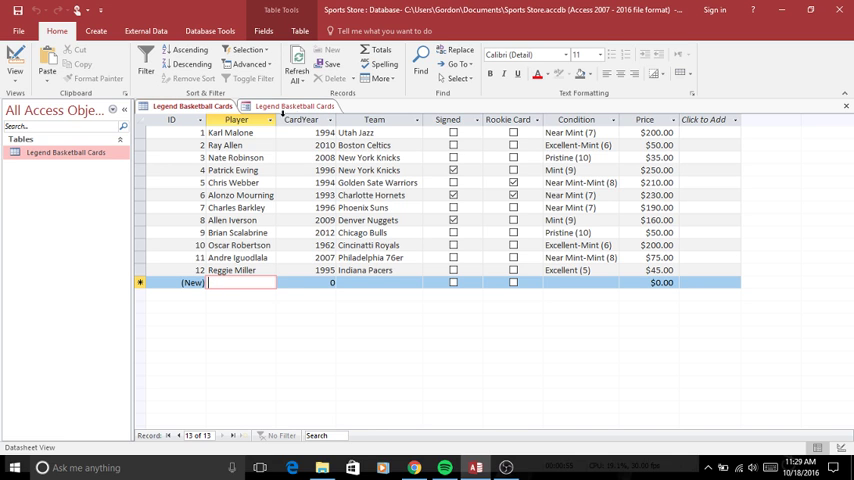
- Bring up the Legend Basketball Cards form in Design View with the Property Sheet
click(86, 33)
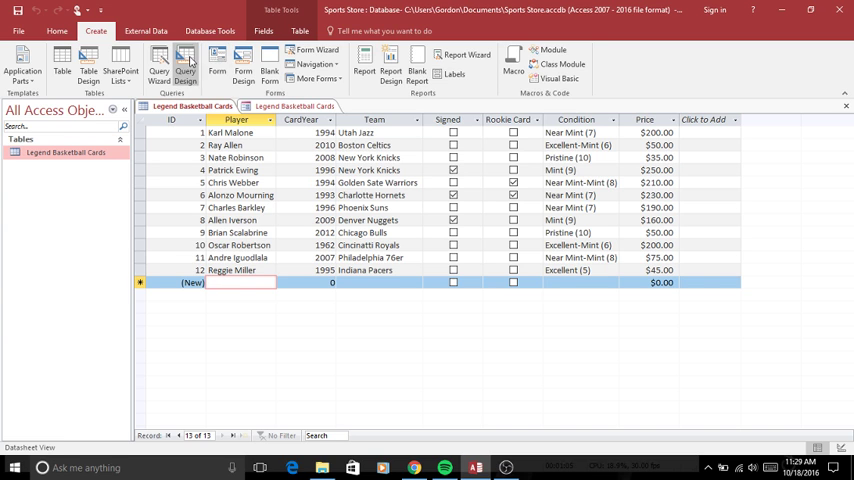
mouse_move(298, 135)
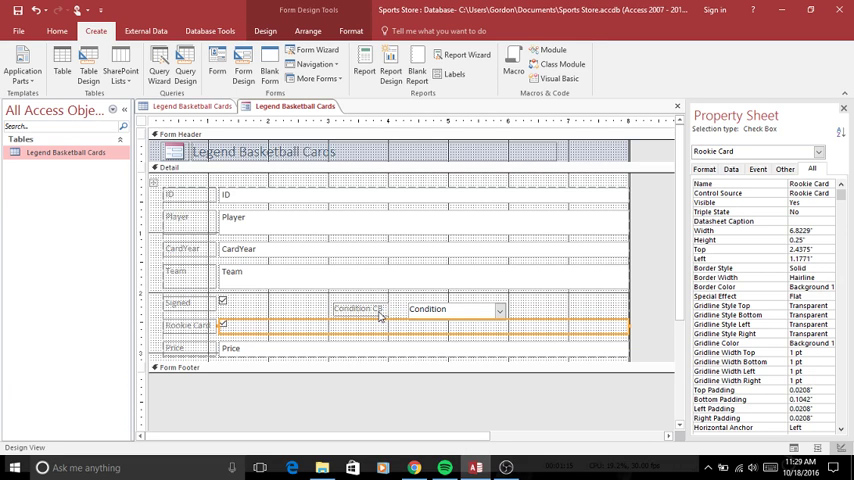
mouse_move(402, 310)
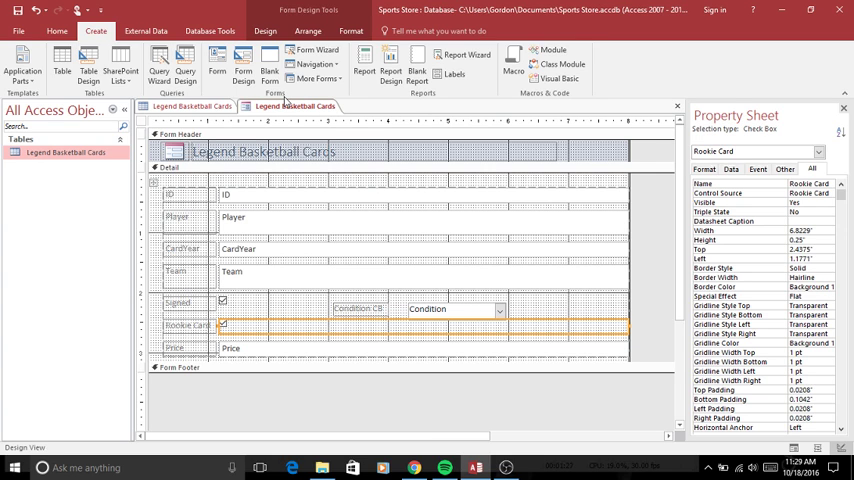
mouse_move(316, 51)
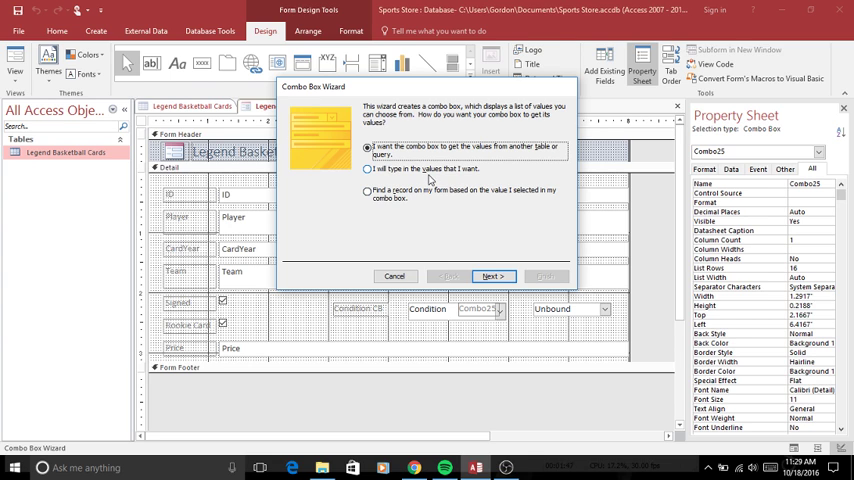
- Give the new combo box a typed value list: Good, Fair and Poor
click(365, 169)
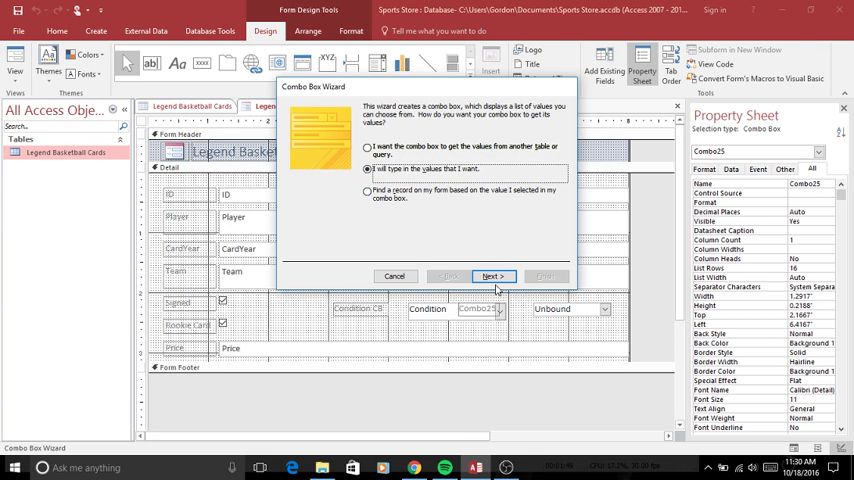
click(492, 276)
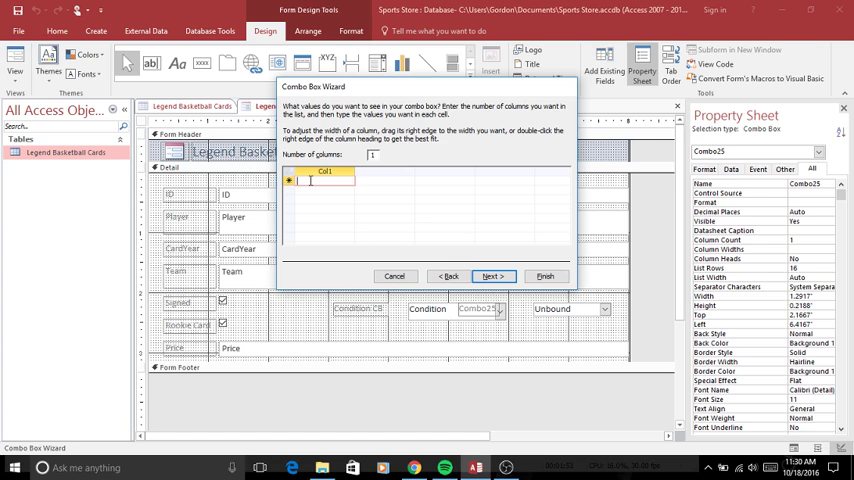
text(G)
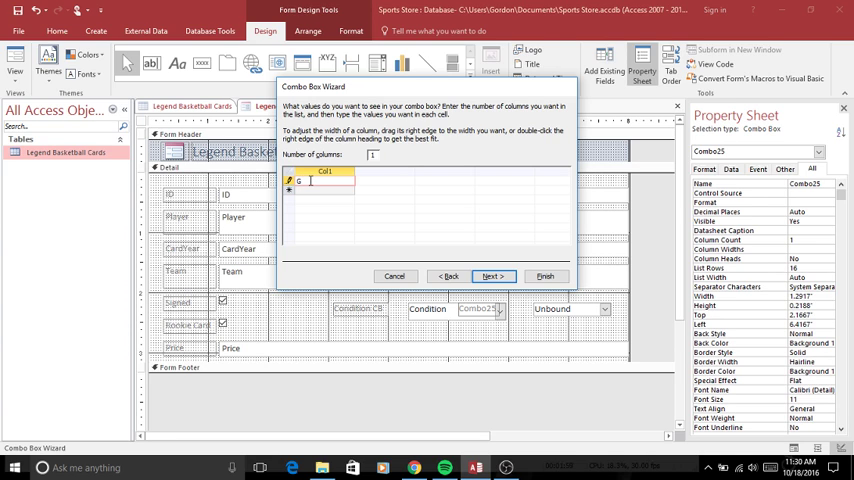
text(Good)
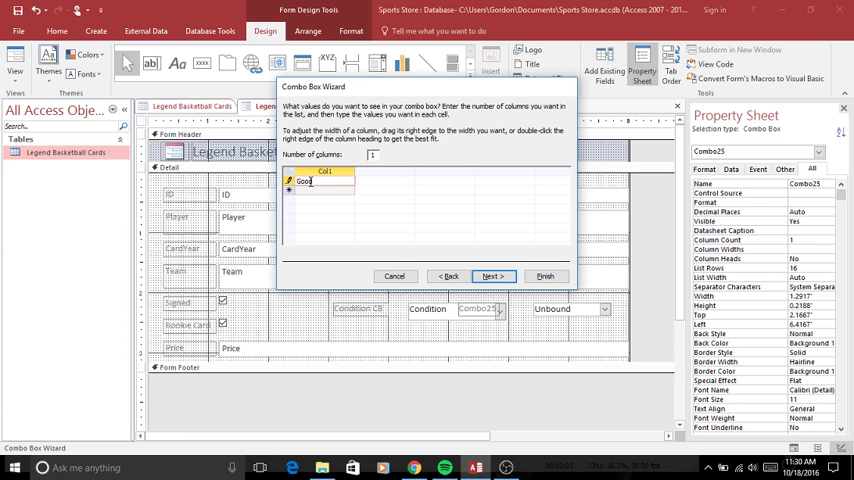
text(Fair)
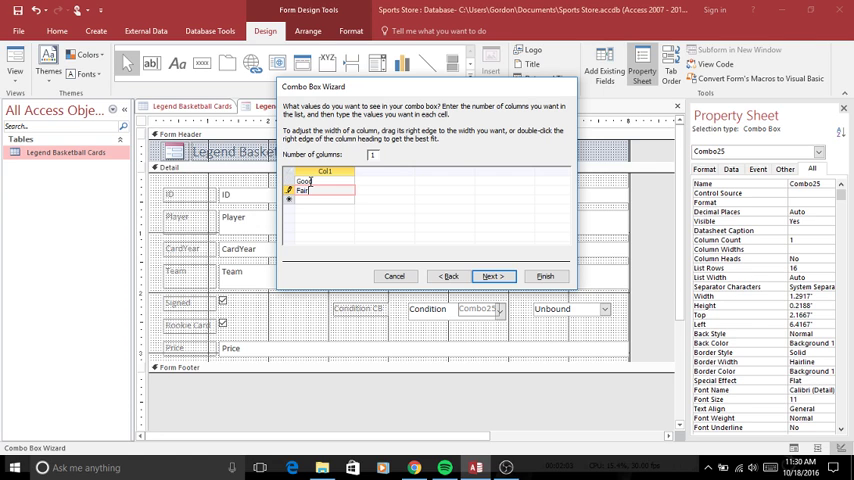
text(Poor)
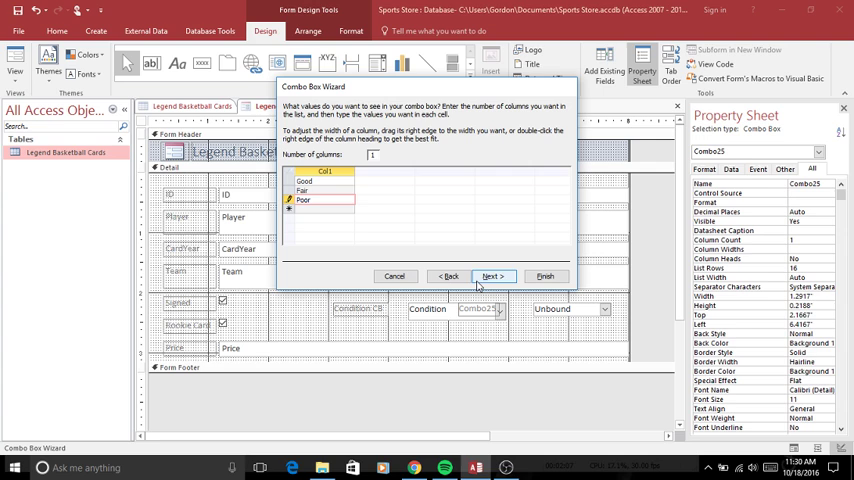
- Store the combo box value in the Condition field and label it 'Other Condition CB'
click(494, 276)
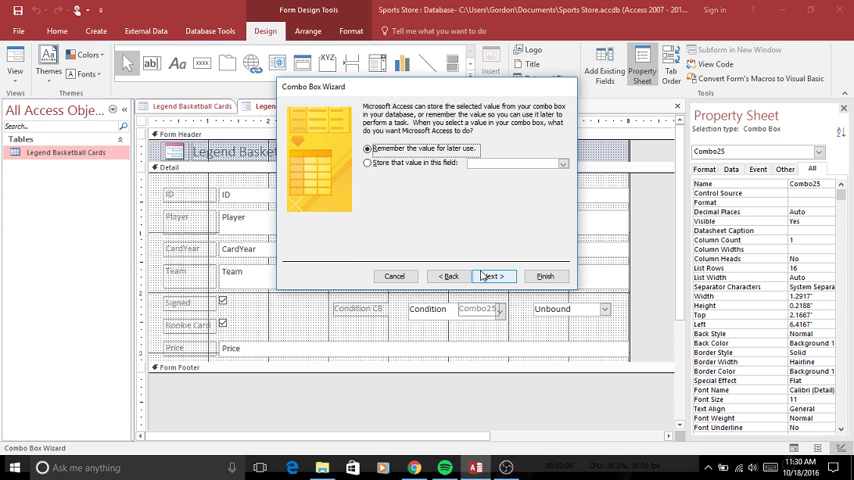
click(368, 162)
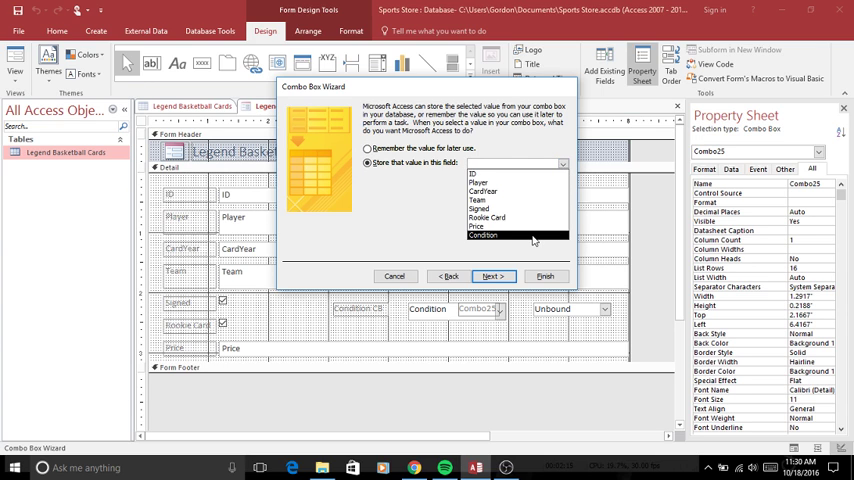
click(484, 235)
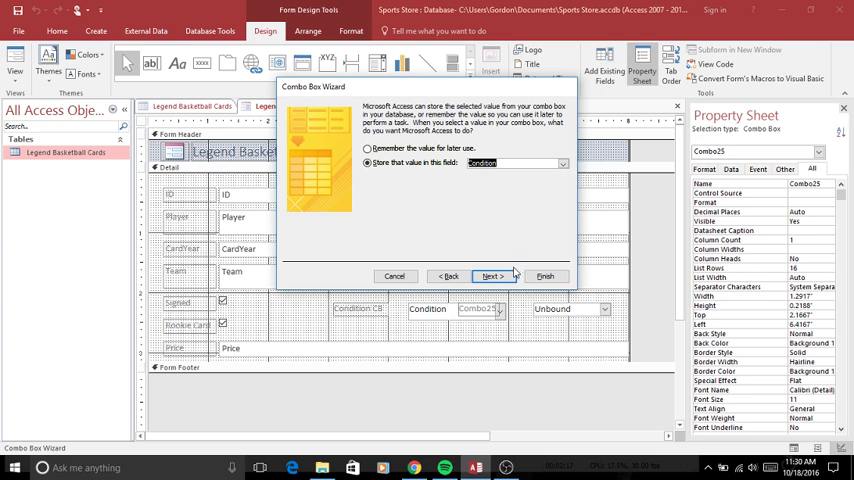
click(496, 276)
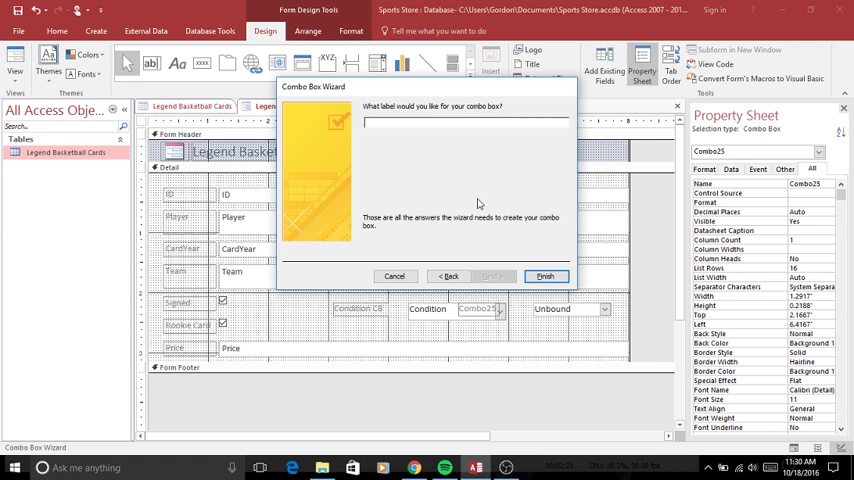
text(Other)
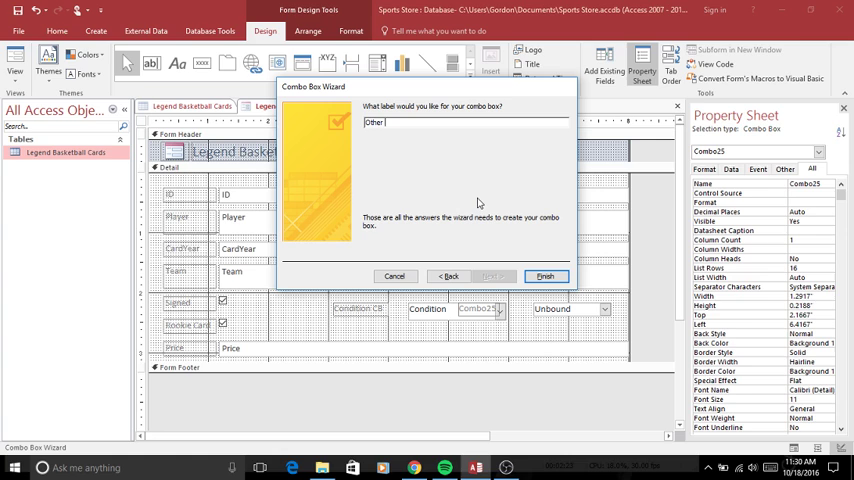
text(Con)
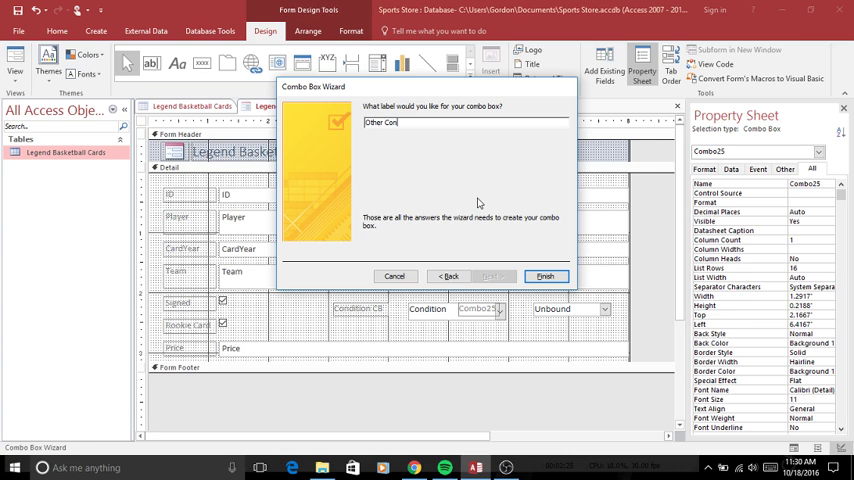
text(dition CB)
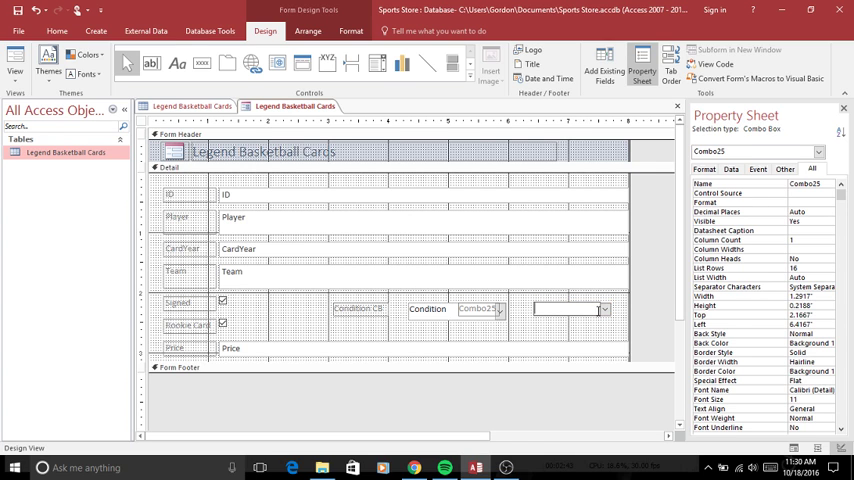
- Delete the leftover unbound combo box, keeping the Condition combo box, then switch to Form View
click(567, 308)
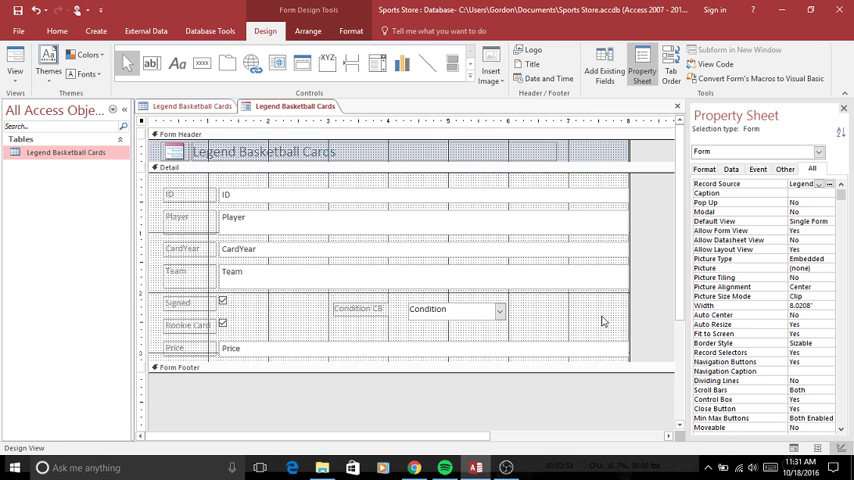
mouse_move(470, 323)
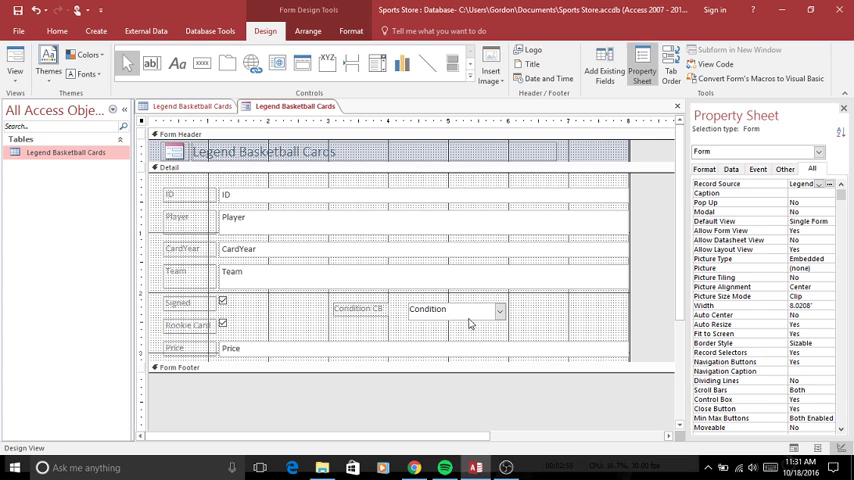
click(450, 309)
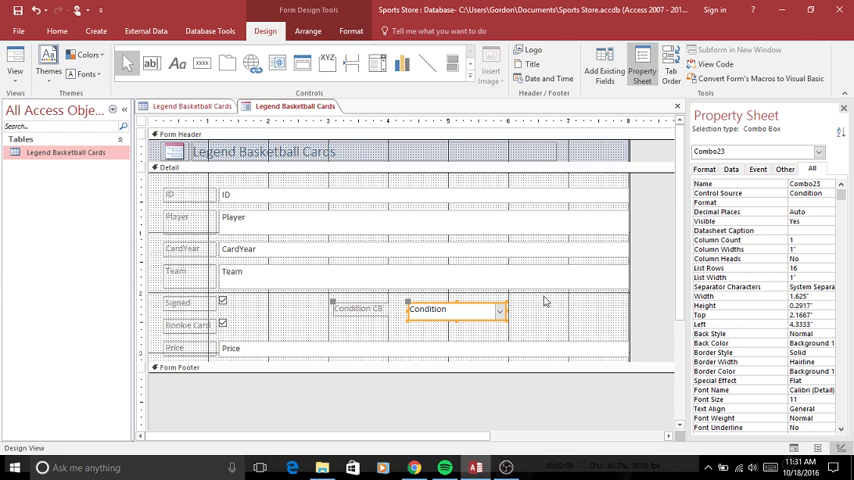
mouse_move(338, 162)
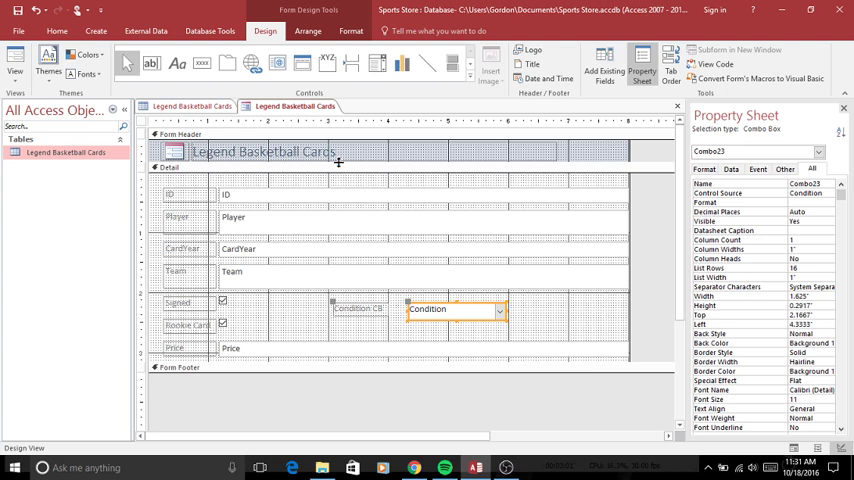
click(18, 72)
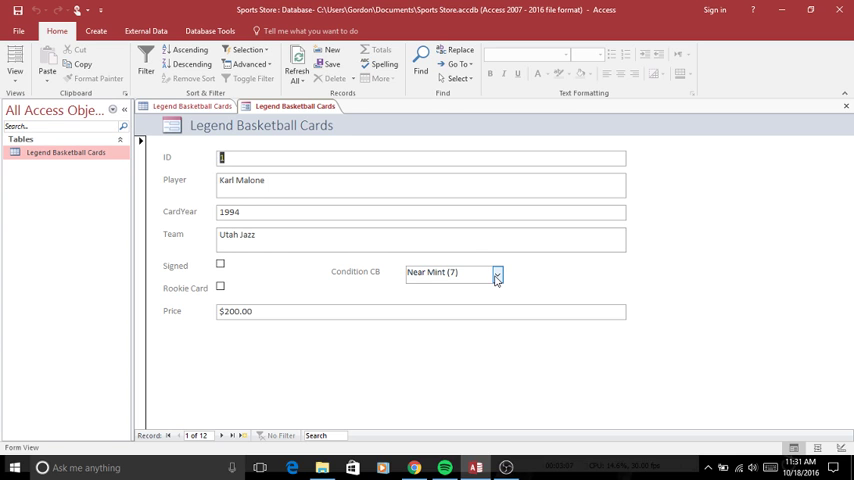
- Preview the Condition CB list (Pristine to Poor), then browse forward through card records
click(495, 273)
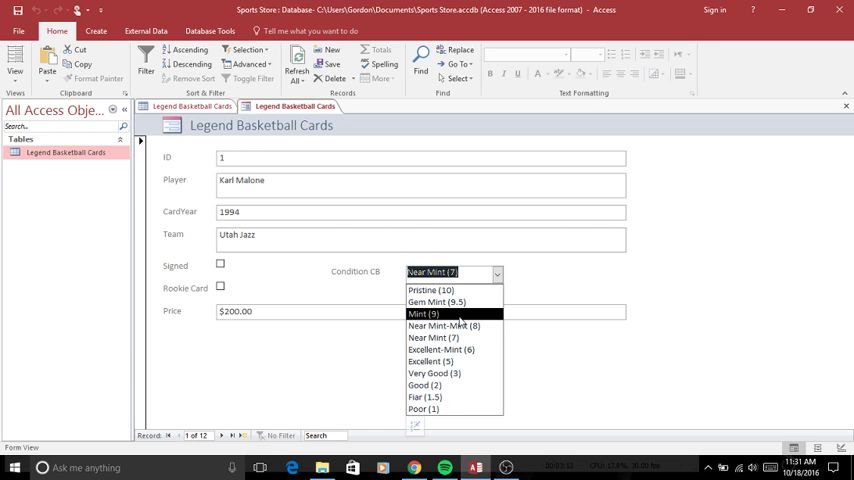
mouse_move(436, 302)
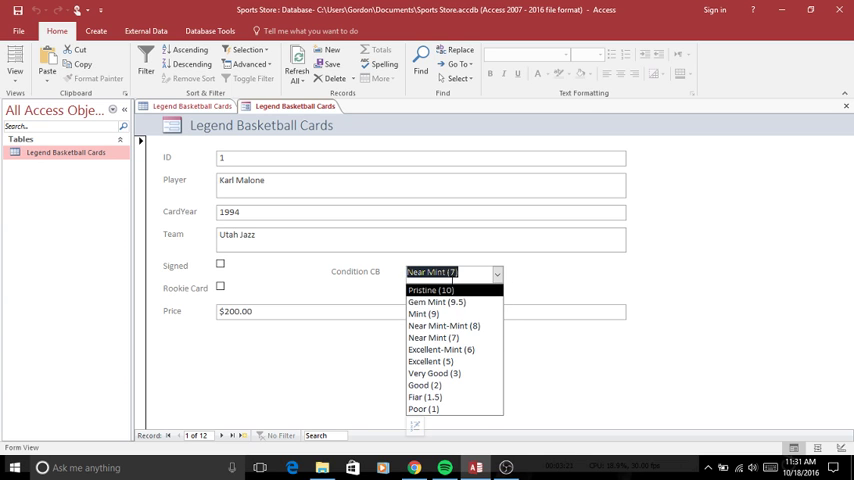
mouse_move(465, 338)
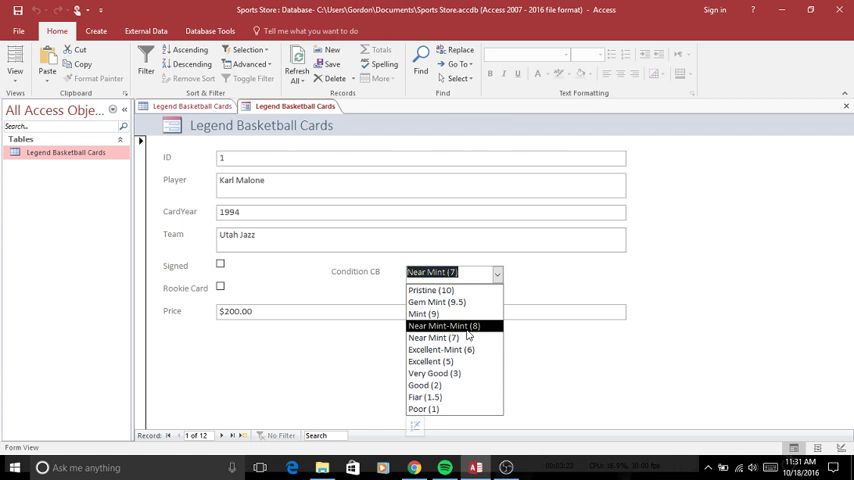
click(442, 337)
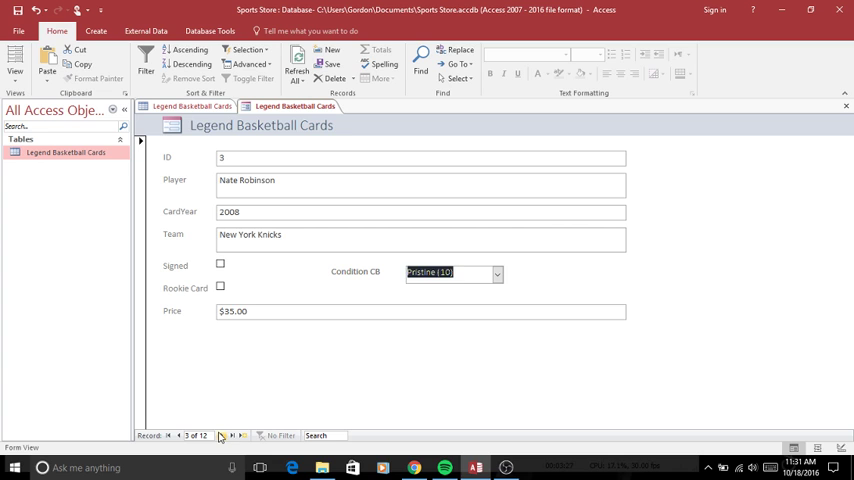
click(223, 435)
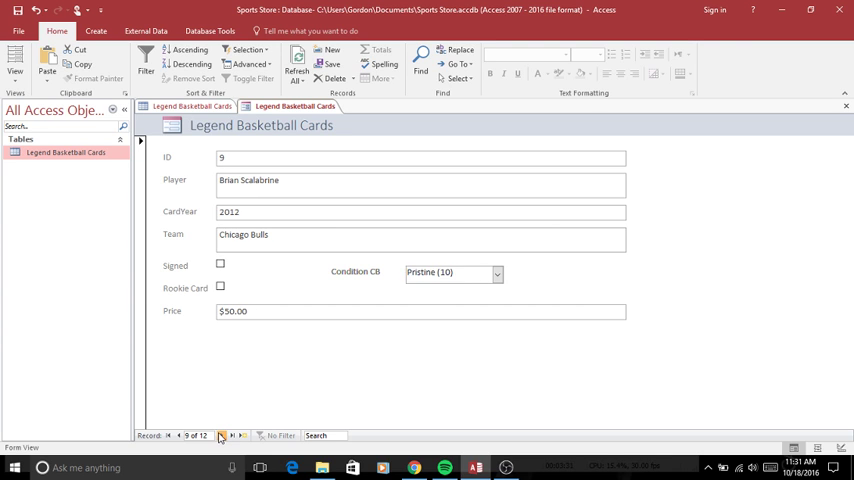
click(236, 436)
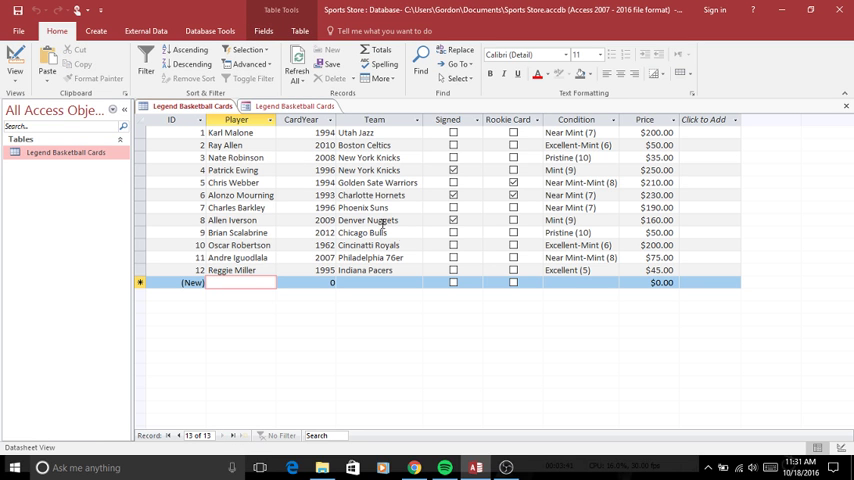
- Return to the Legend Basketball Cards table datasheet showing all twelve cards' Condition grades
click(509, 170)
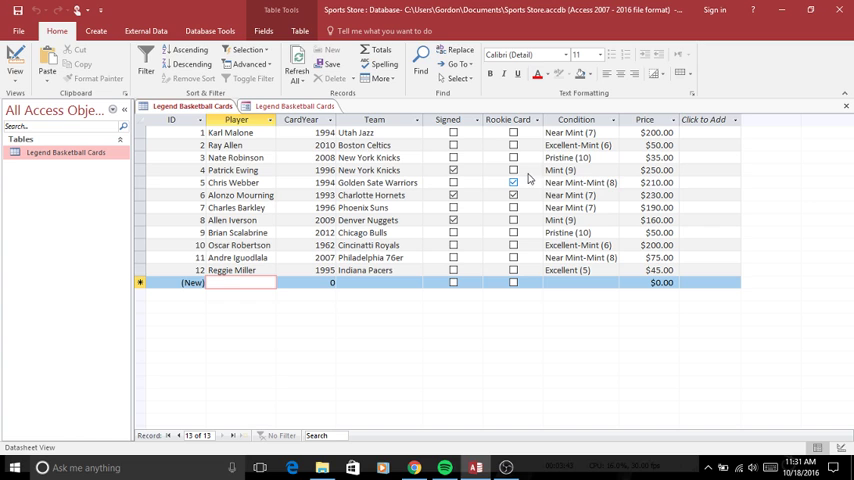